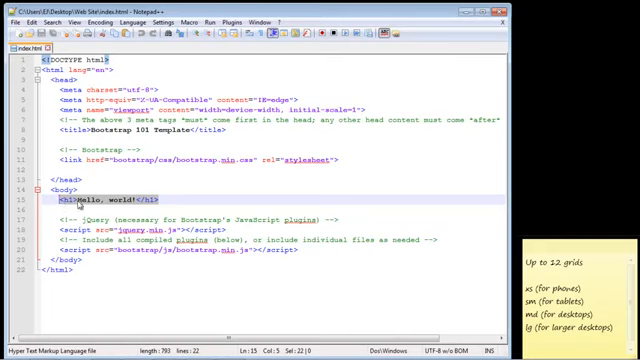
Replace the <h1>Hello, world!</h1> line with <div class="container">.
key("Delete")
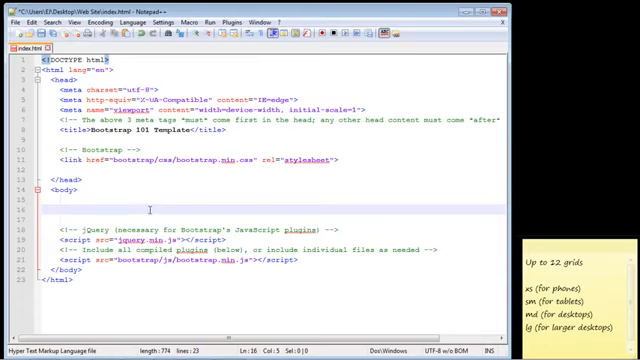
type("<")
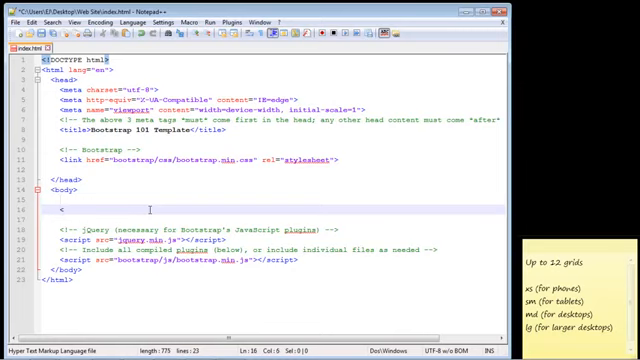
type("div class=")
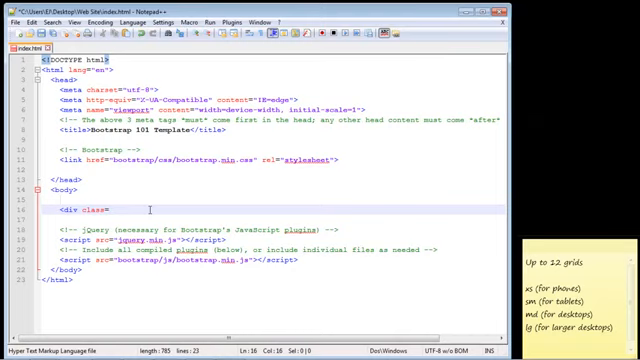
type("container\">")
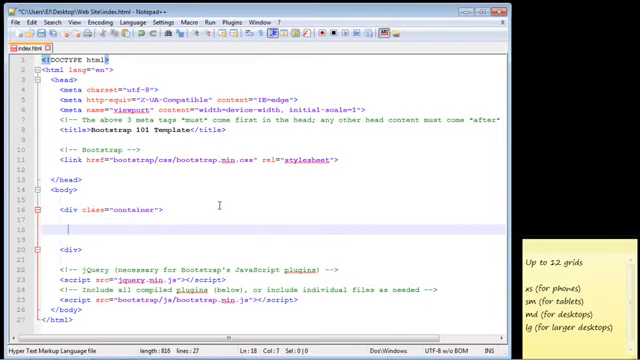
Type <div class="row"> with its closing </div> inside the container div.
type("<div")
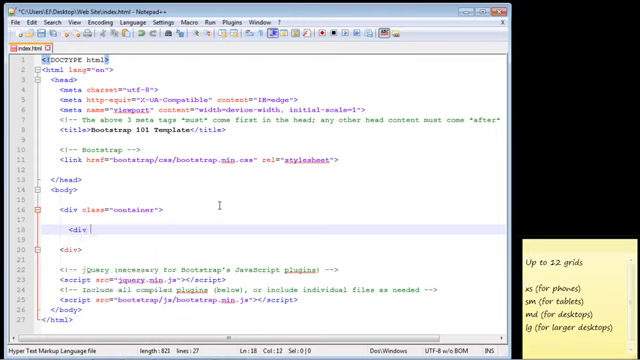
type("row\">")
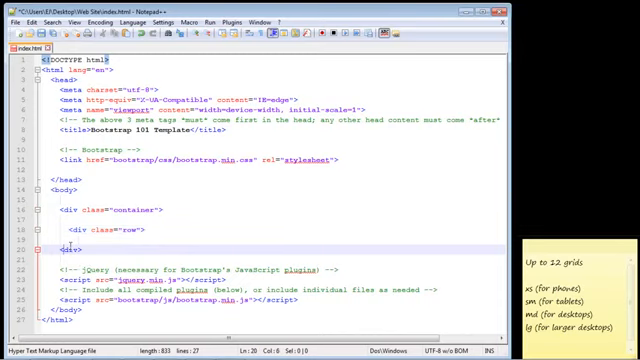
type("/")
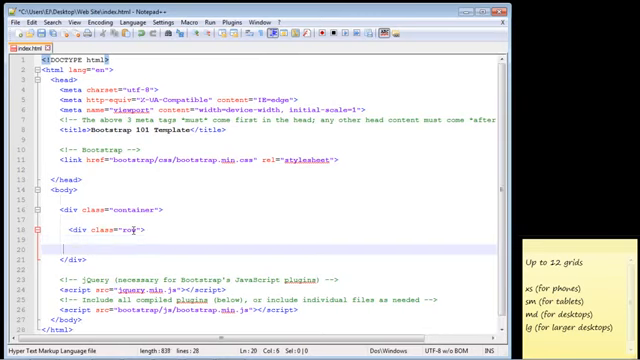
type("</div>")
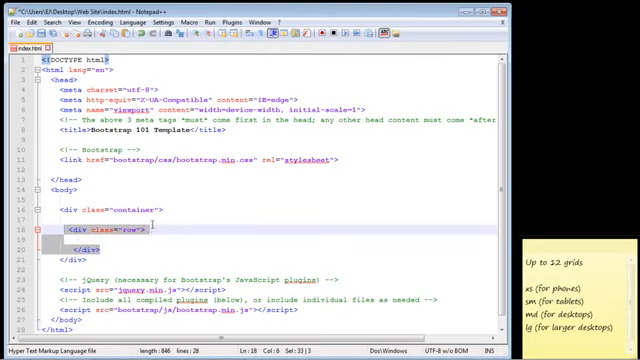
mouse_move(175, 233)
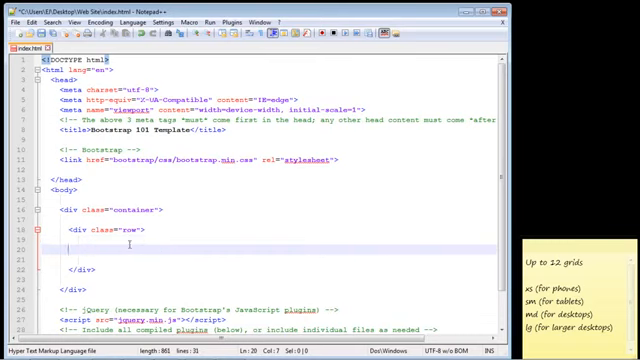
Type <div class="col-md-2">col 1</div> and copy it for col 2 through col 6.
type("<div class=\"col-md-2\">col 1</div>")
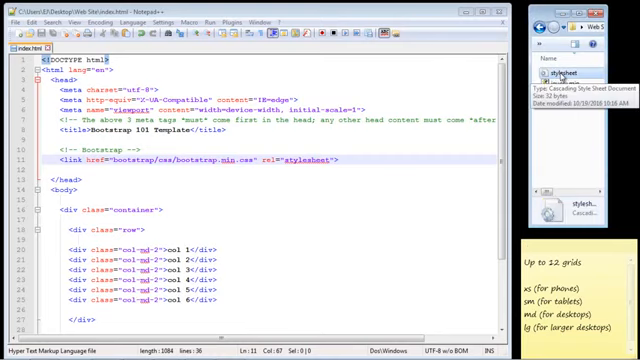
Open stylesheet.css from Explorer's right-click menu with Edit with Notepad++.
right_click(570, 73)
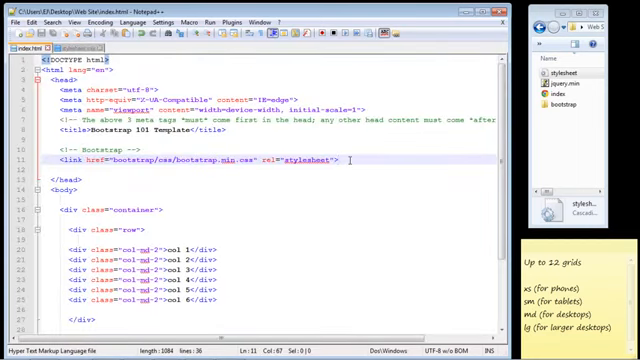
Add <link href="stylesheet.css" rel="stylesheet"> on a new line below the Bootstrap link.
key("enter")
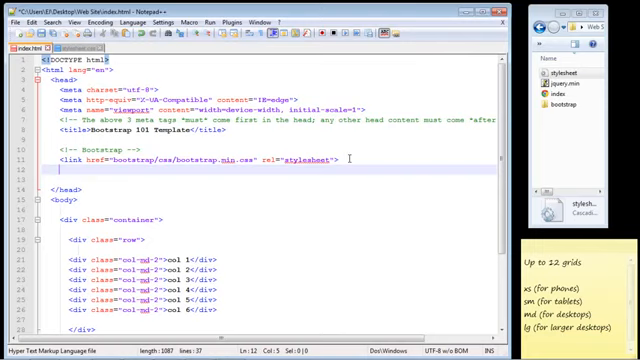
type("<link href=\"stylesheet.css\" rel=\"stylesheet\">")
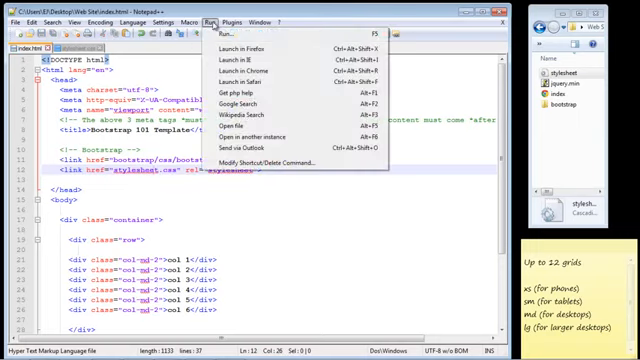
Launch index.html in Chrome from the Run menu to preview the six columns.
left_click(244, 70)
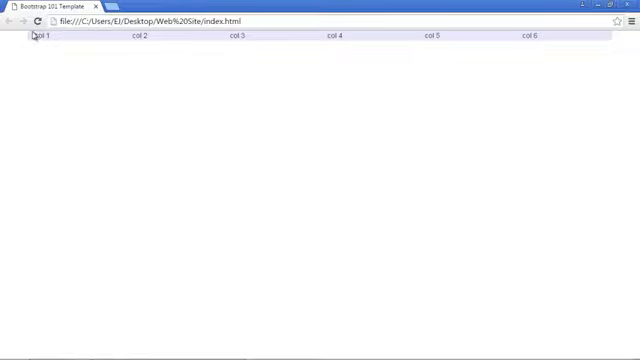
mouse_move(43, 90)
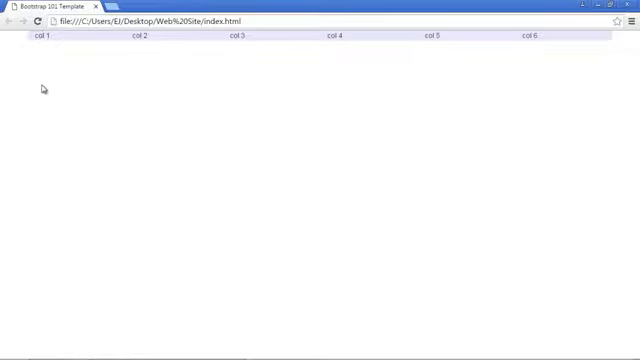